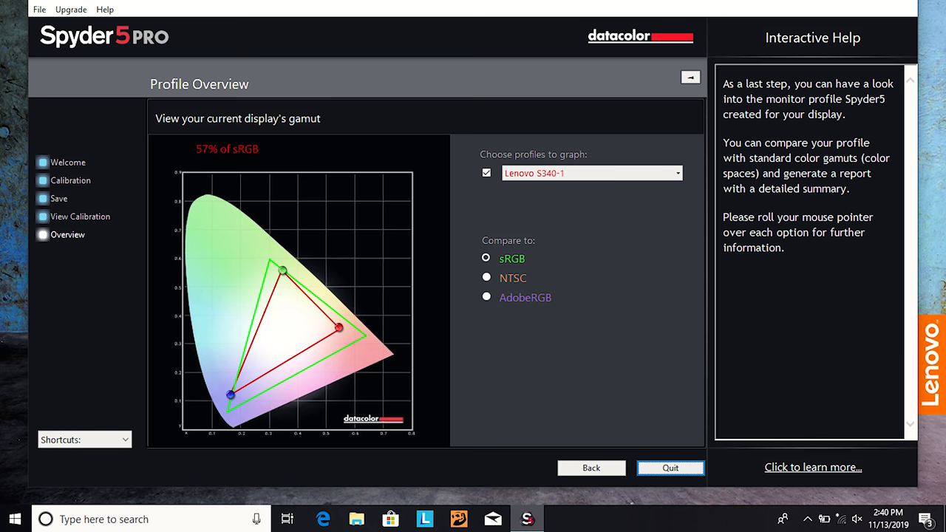
- Switch the Lenovo S340-1 profile's gamut comparison from sRGB to NTSC (41% coverage)
left_click(486, 278)
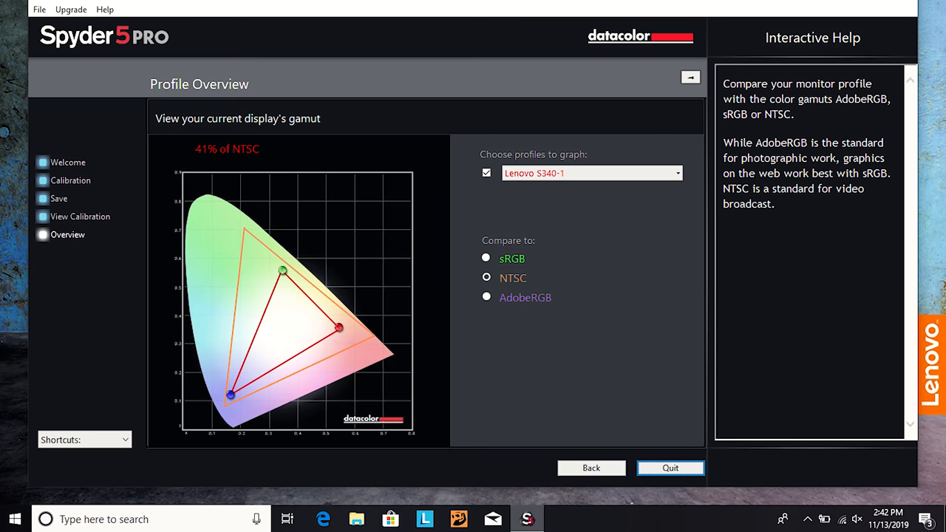
left_click(485, 298)
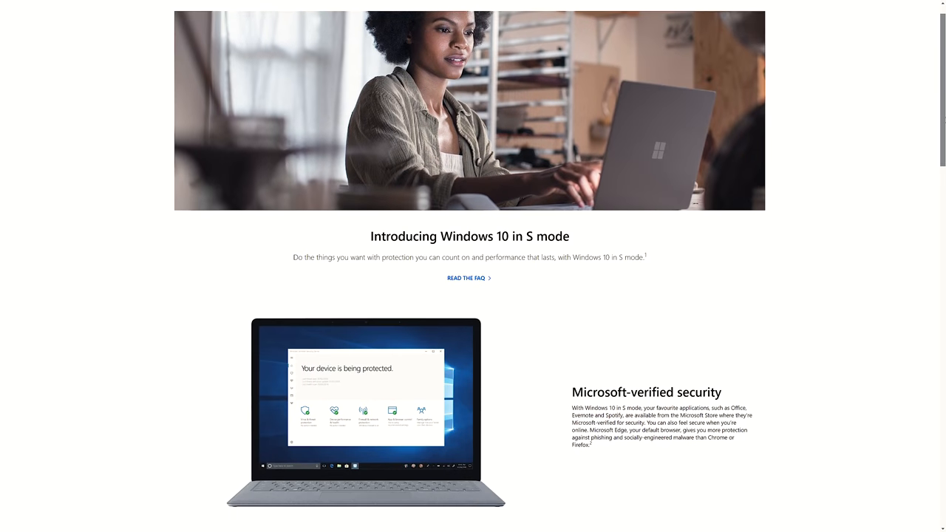
- Scroll the S mode page through the security, performance, flexibility and PC-range sections
scroll("down", 3)
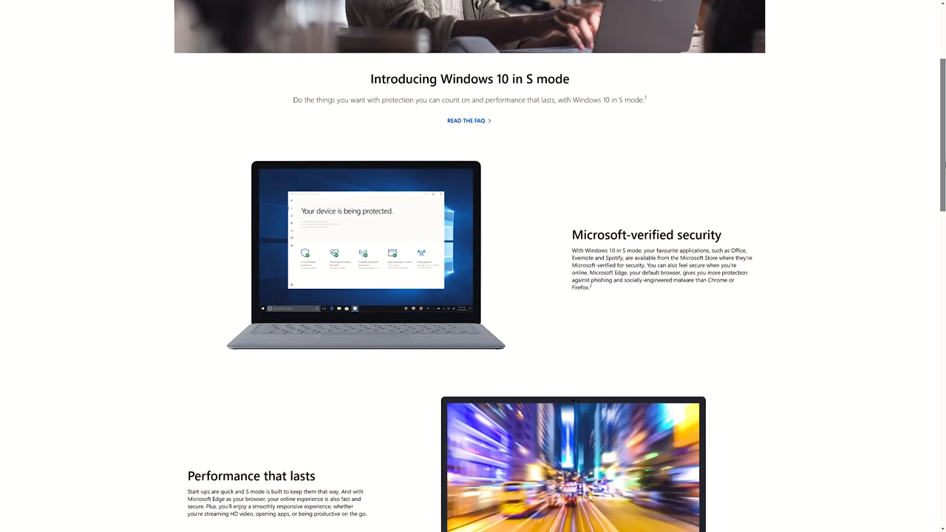
scroll("down", 3)
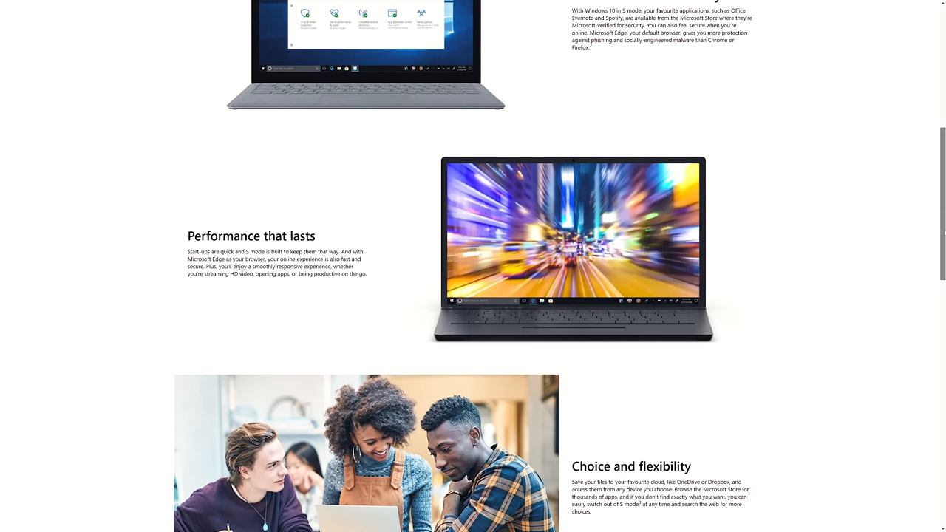
scroll("down", 3)
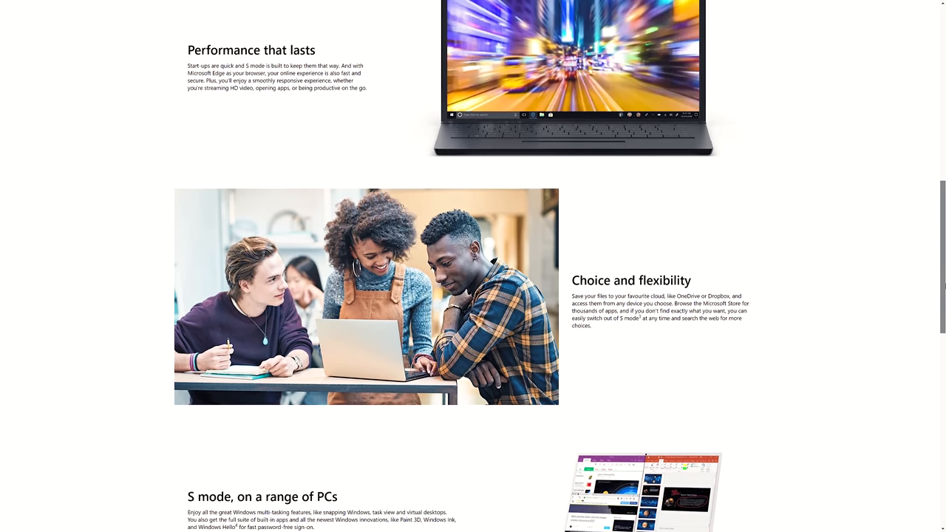
scroll("down", 3)
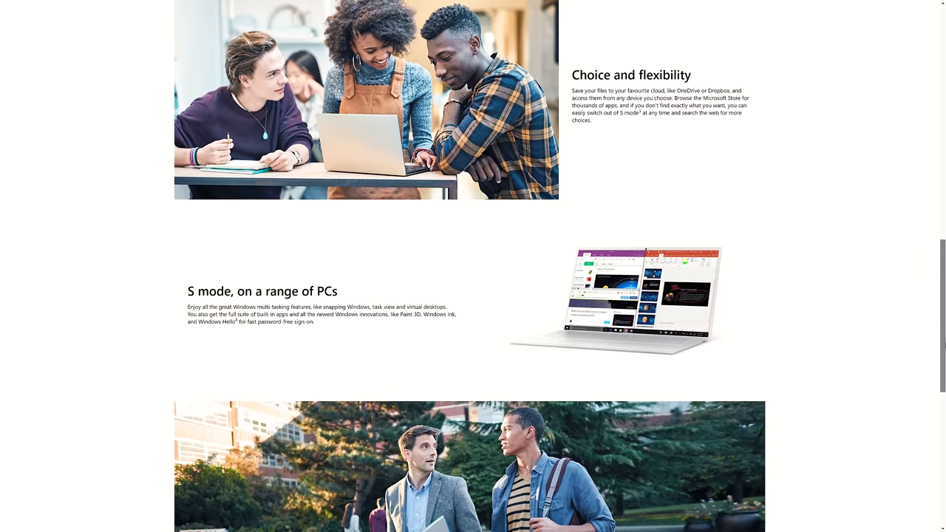
scroll("down", 3)
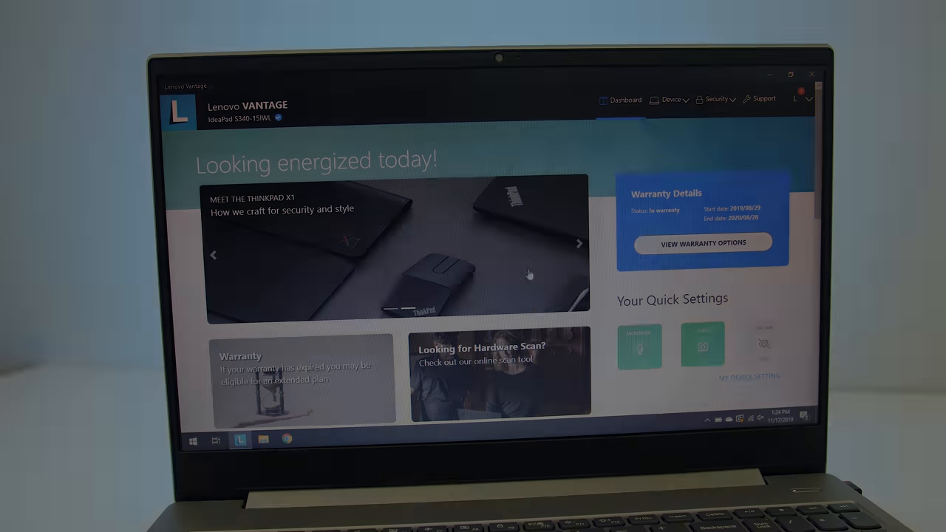
- Show My Device Settings battery options with Rapid Charge and Conservation Mode in view
left_click(671, 99)
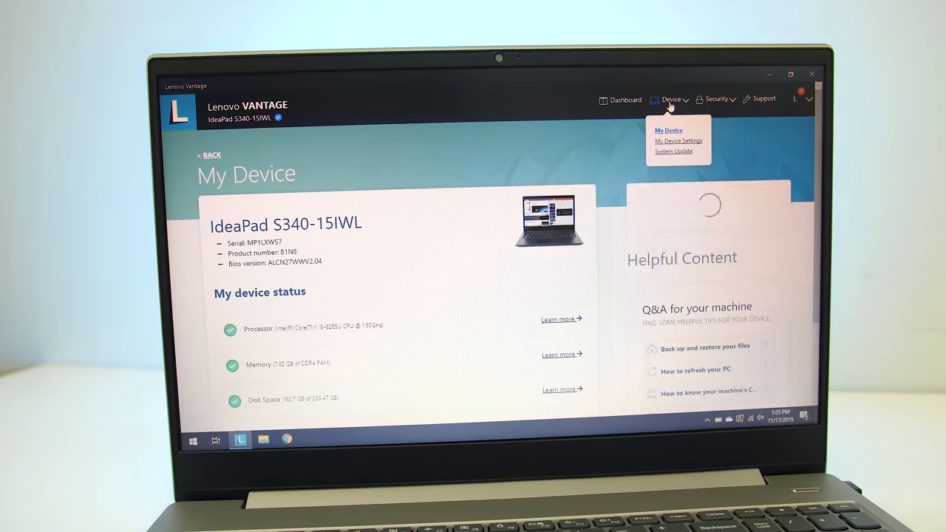
left_click(678, 140)
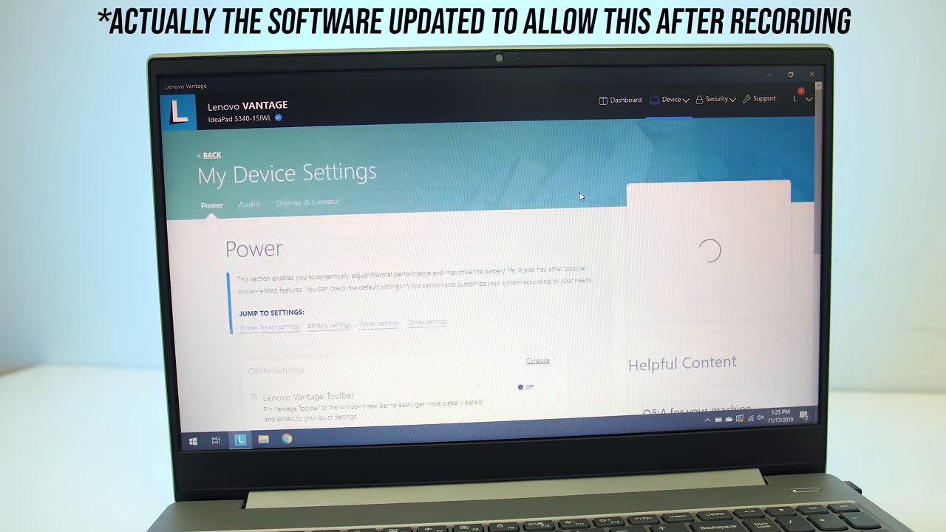
scroll("down", 3)
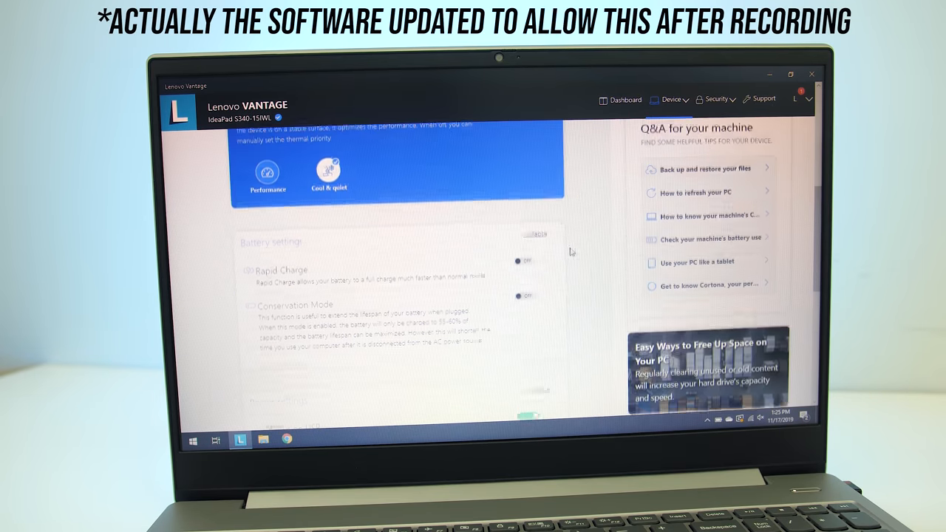